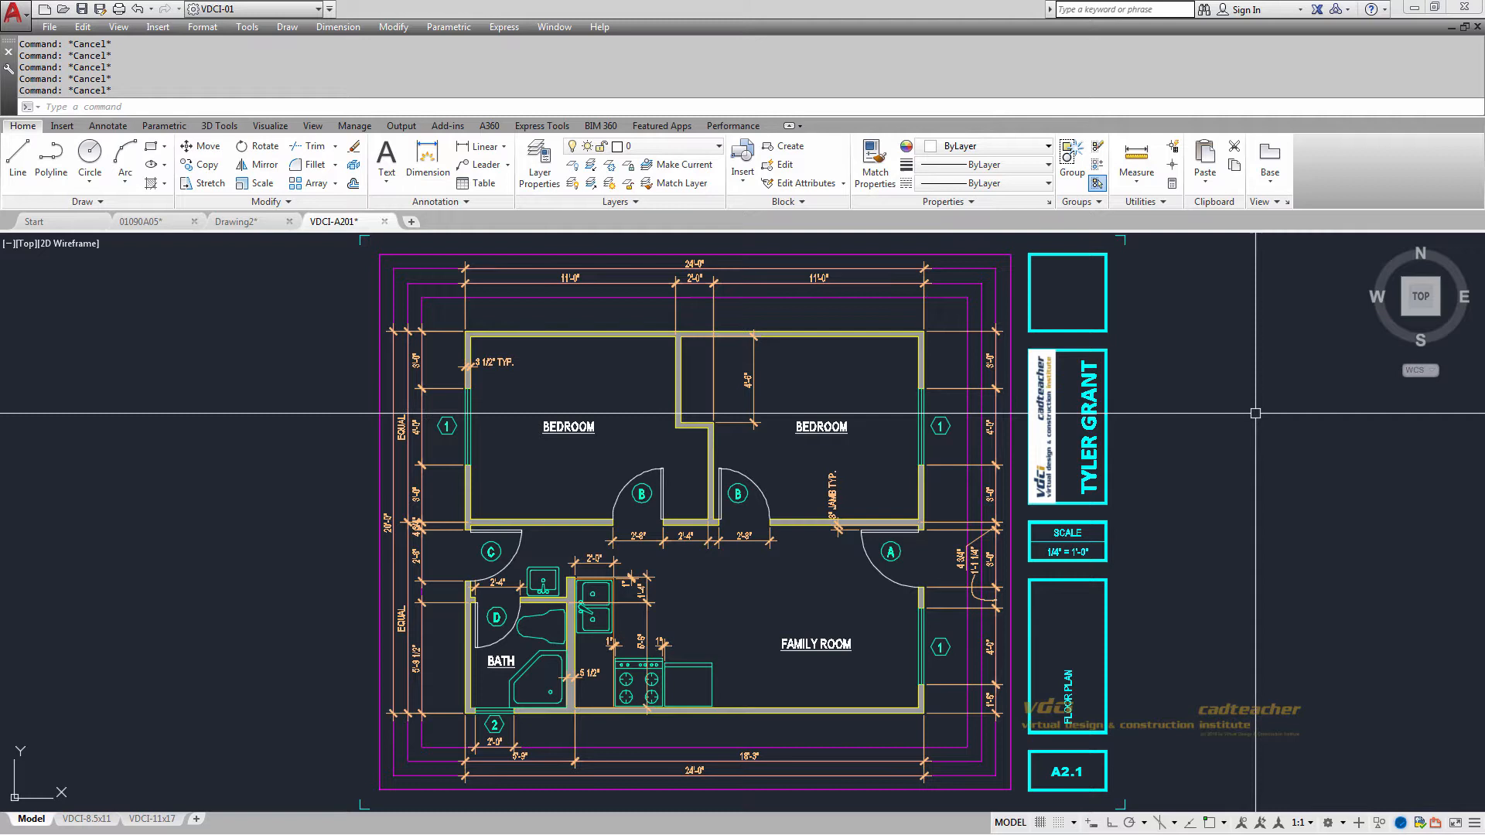
mouse_move(762, 275)
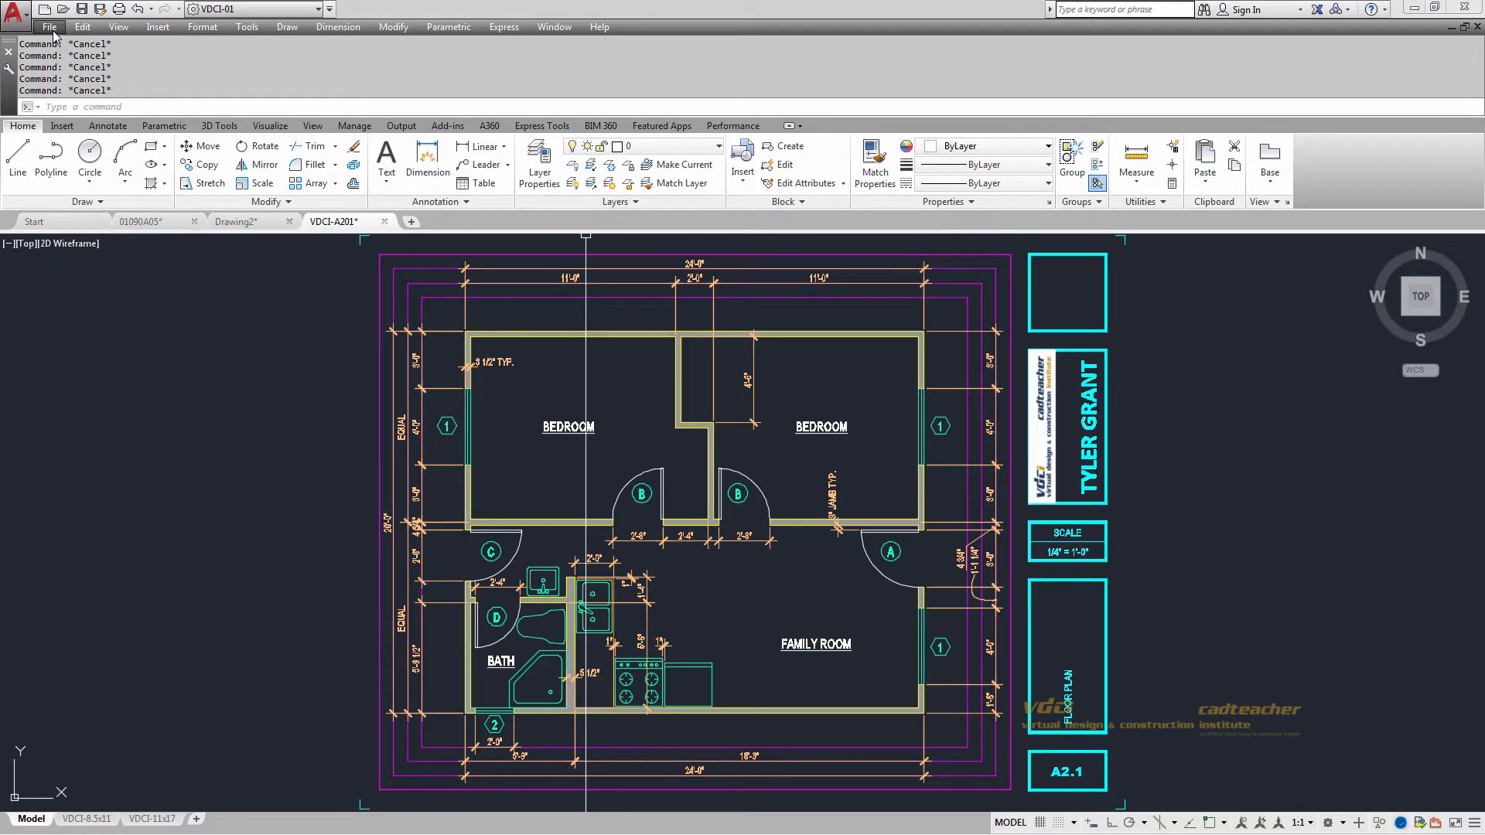
Step: Start the eTransmit command from the File menu on the VDCI-A201 floor plan
left_click(48, 26)
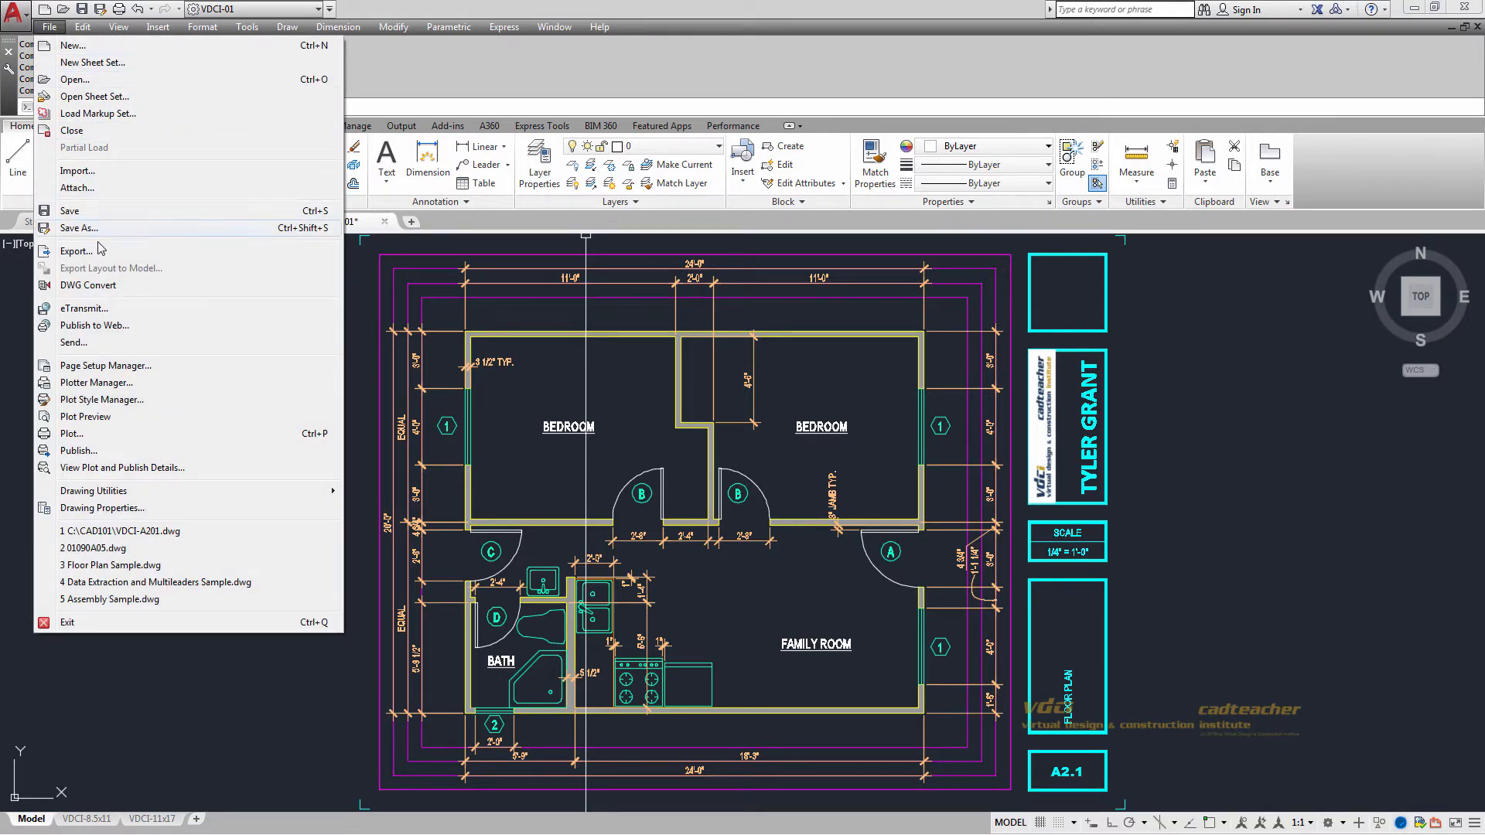
mouse_move(113, 309)
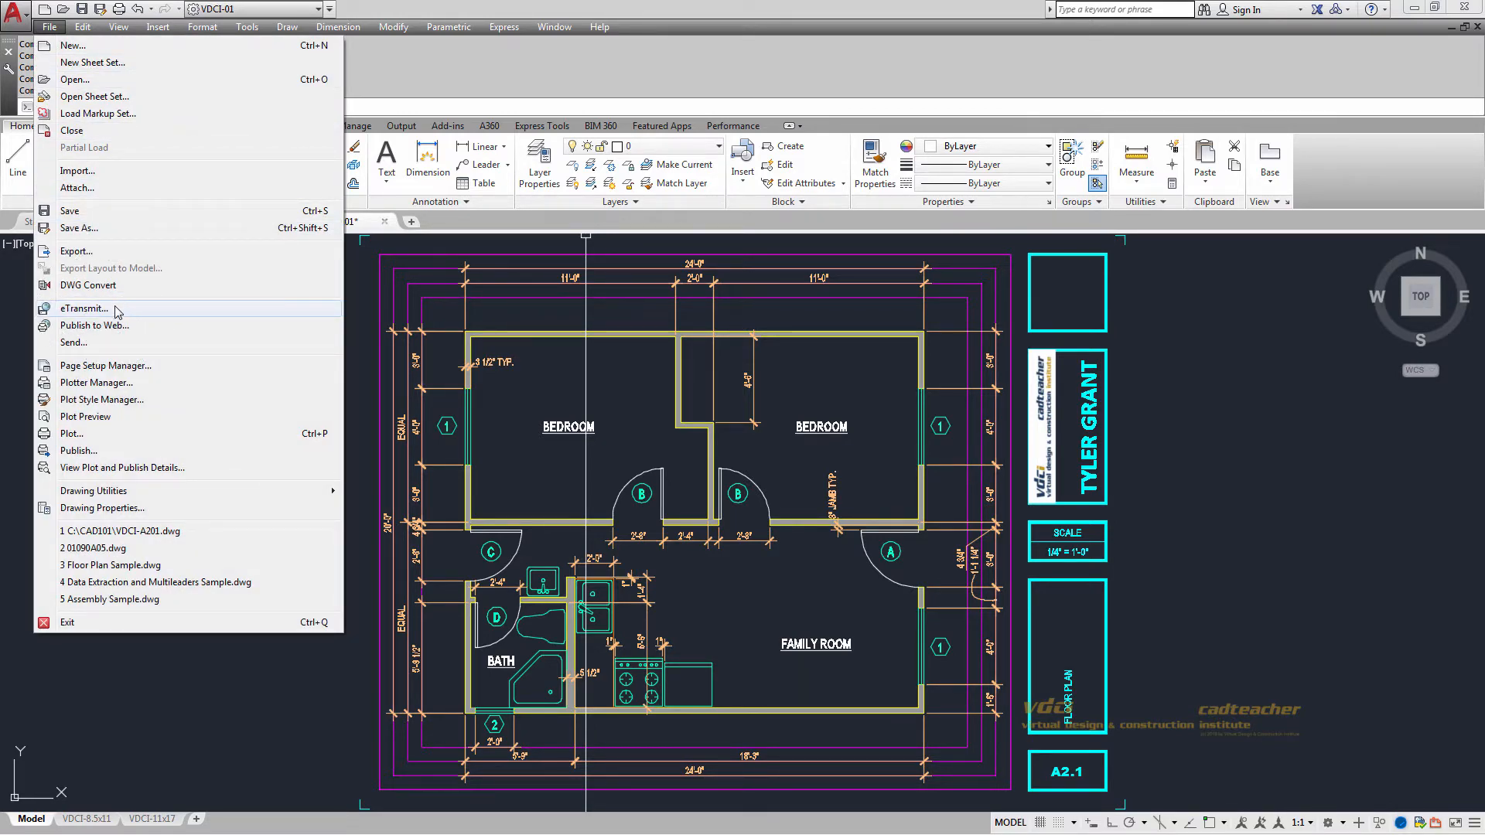
left_click(83, 308)
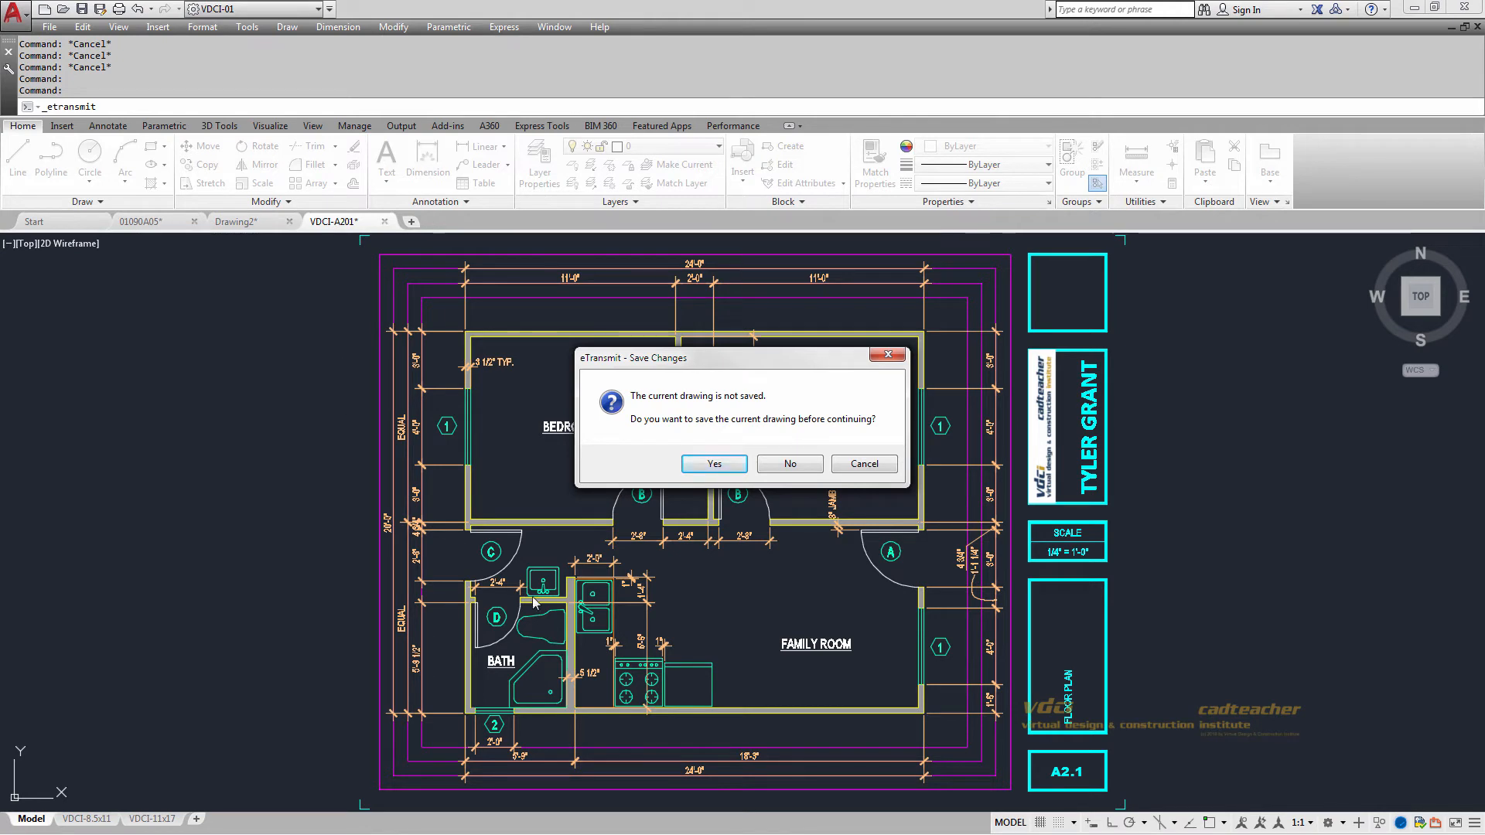
mouse_move(852, 549)
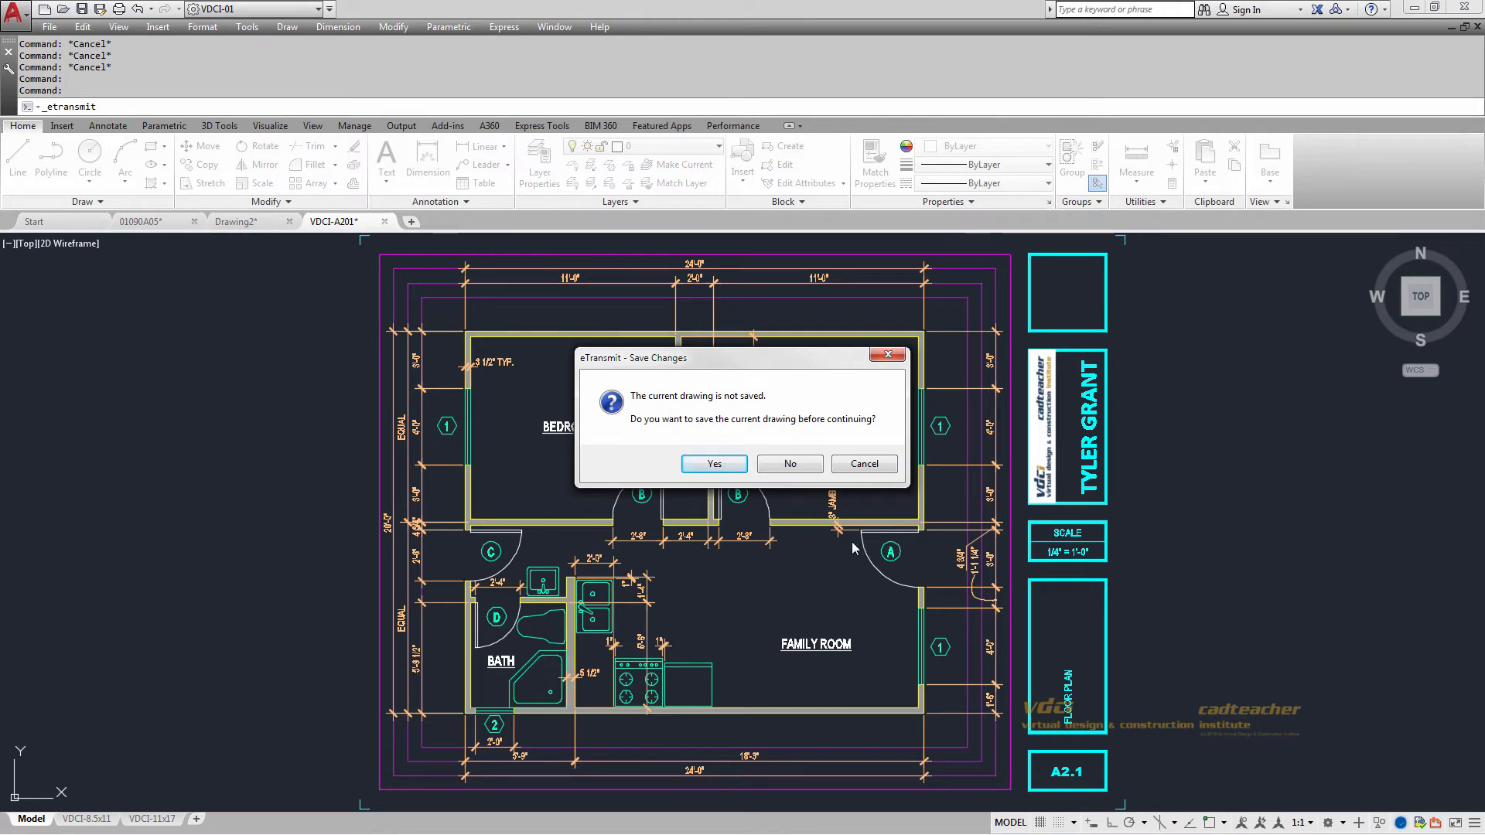
mouse_move(843, 546)
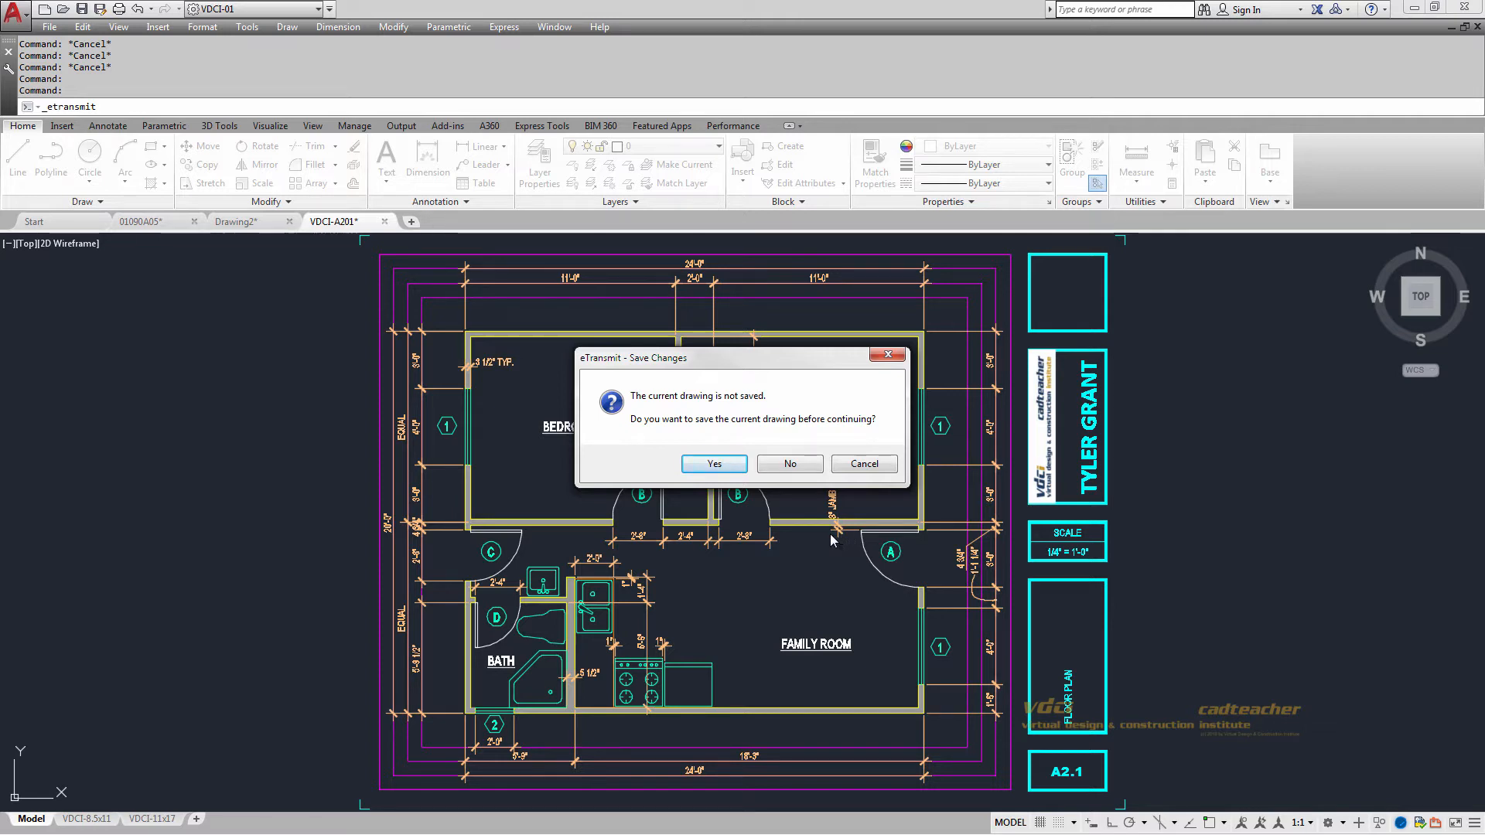
mouse_move(663, 411)
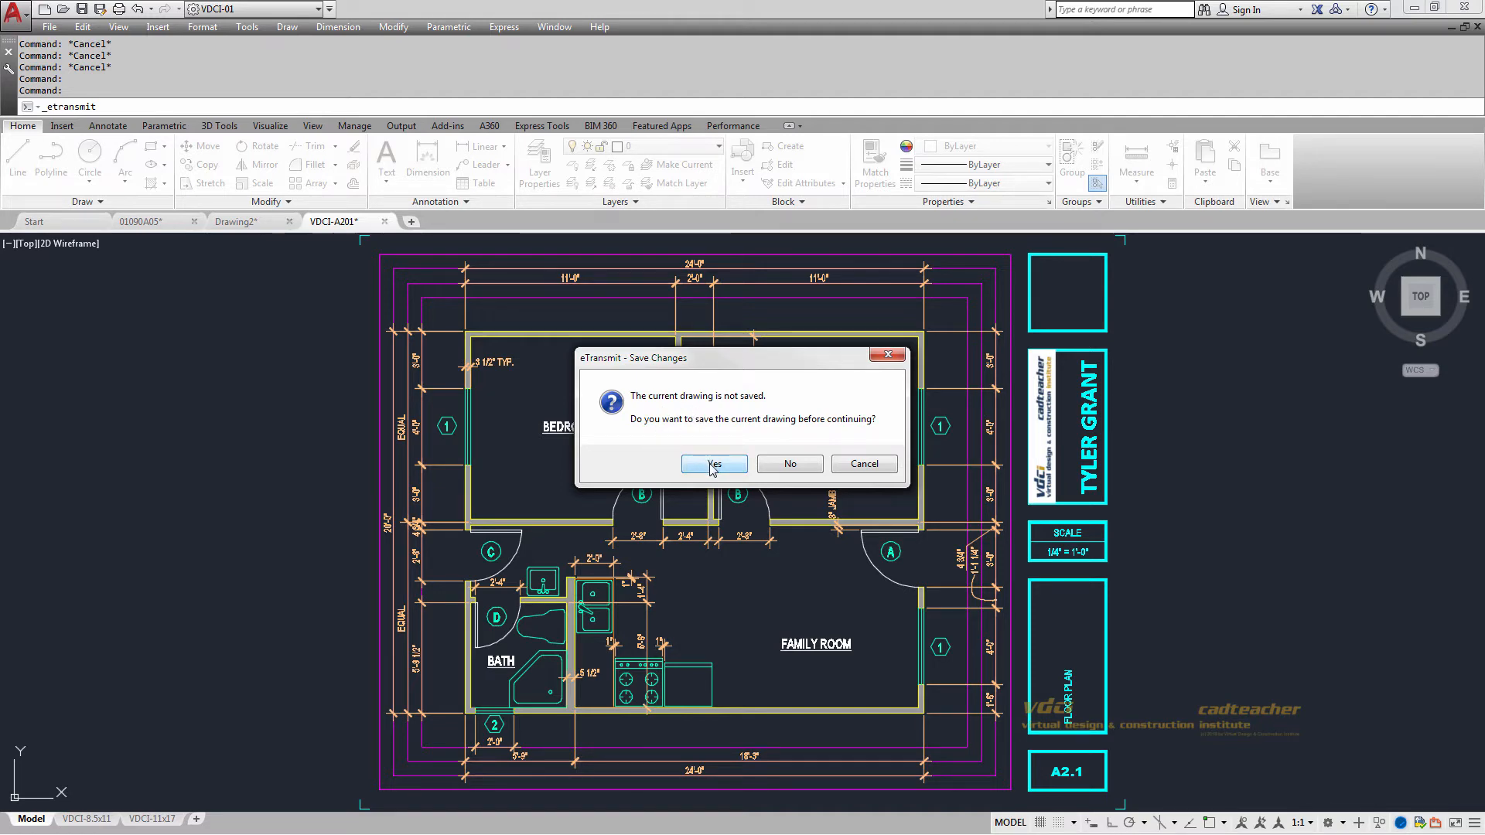
Step: Answer Yes to save the unsaved floor plan so eTransmit can continue
left_click(713, 463)
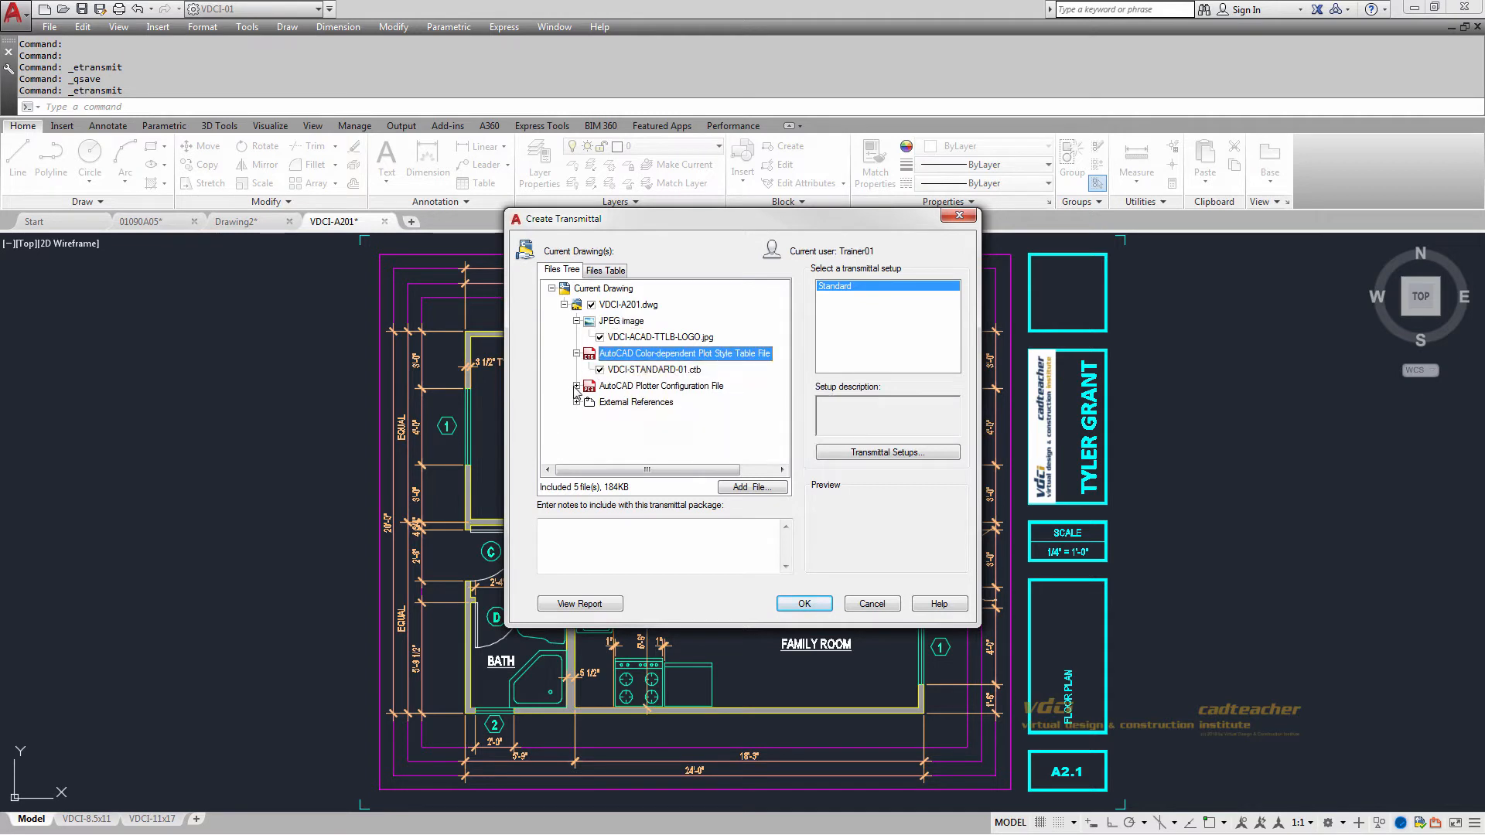
Step: Expand External References to confirm FLOORPLAN.DWG is included, then accept the package contents
left_click(576, 402)
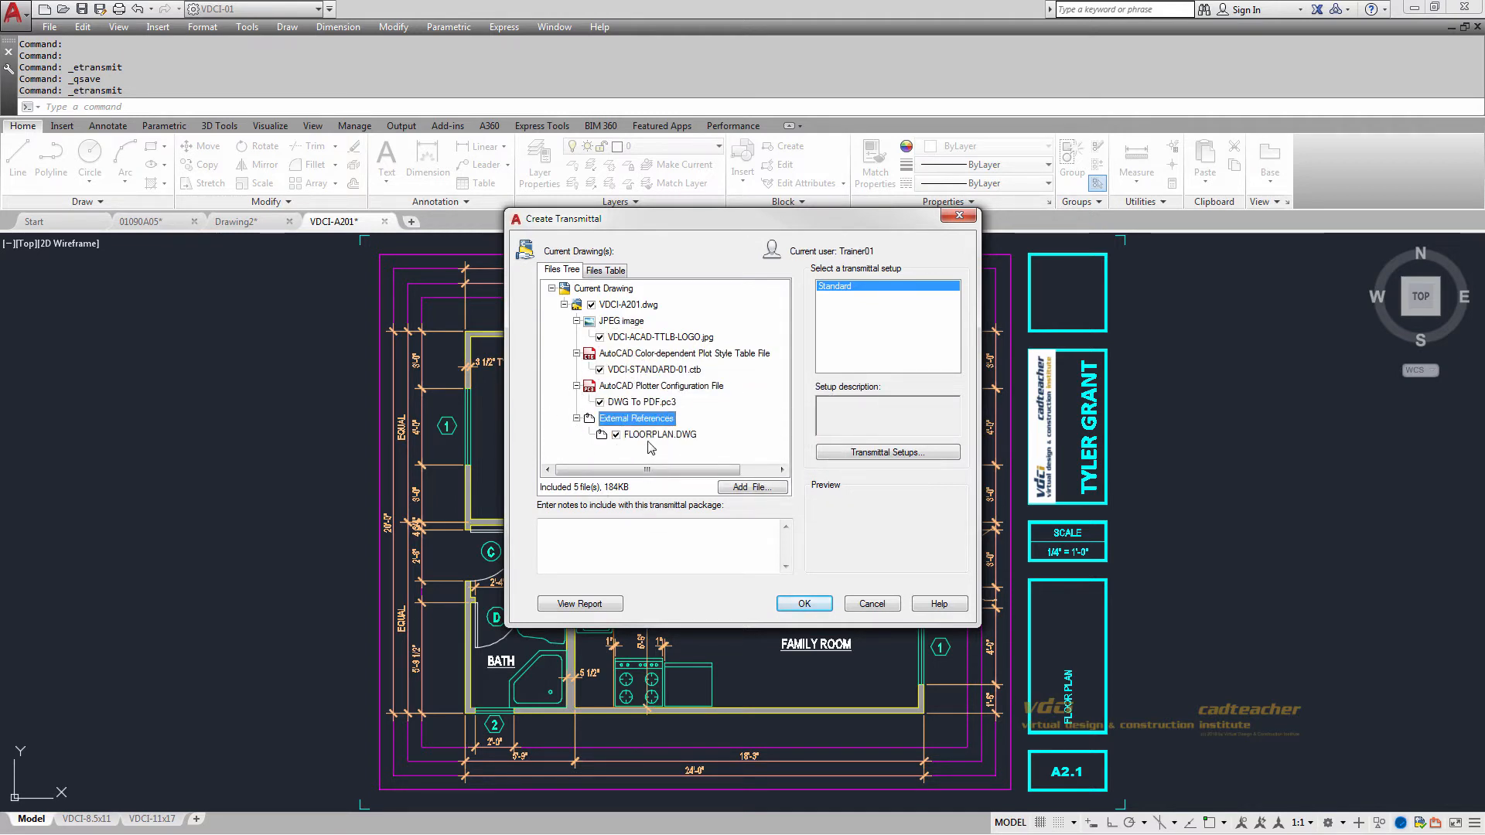
mouse_move(648, 446)
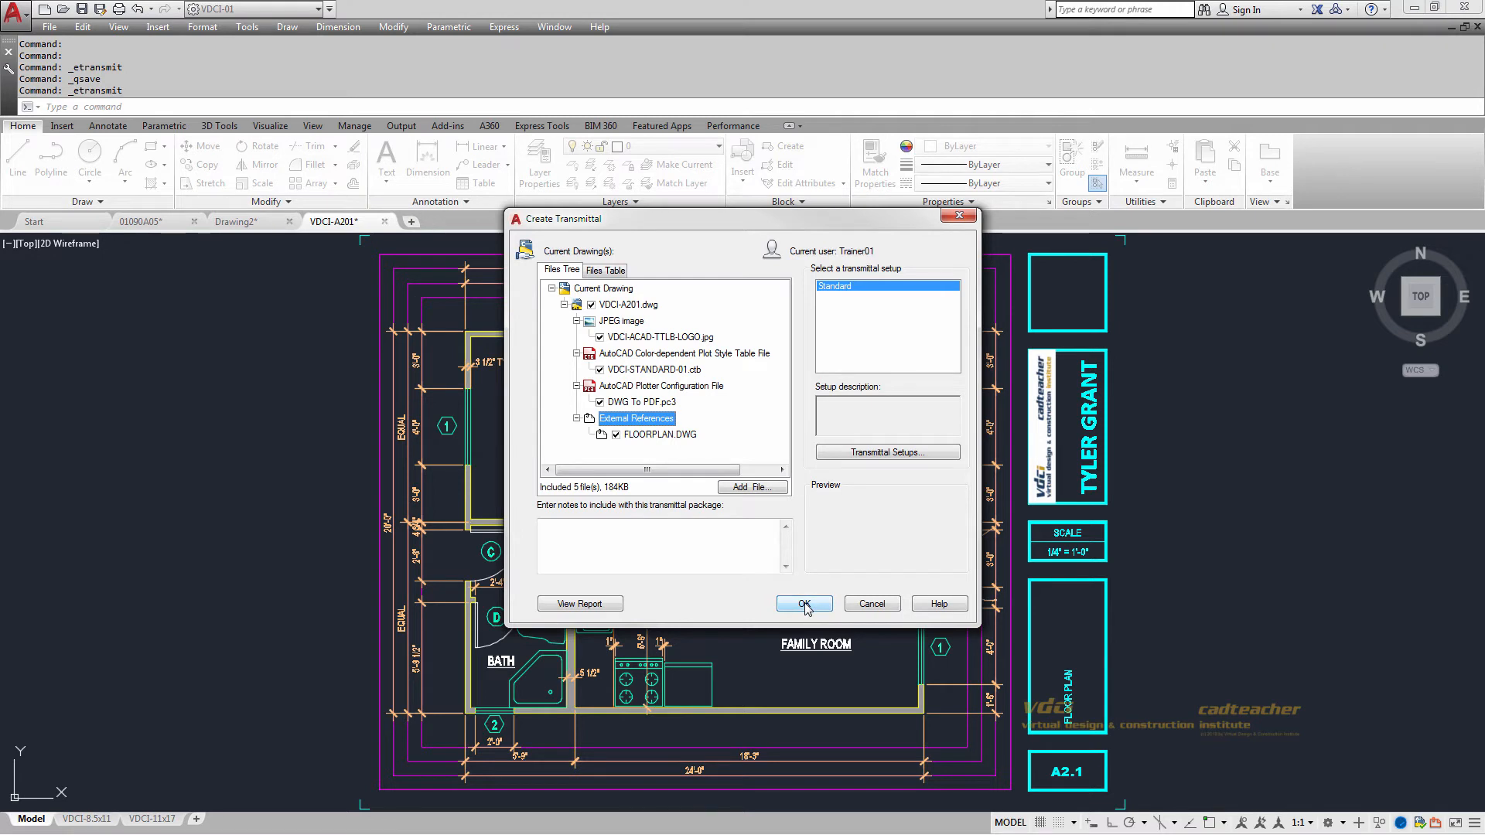
left_click(798, 605)
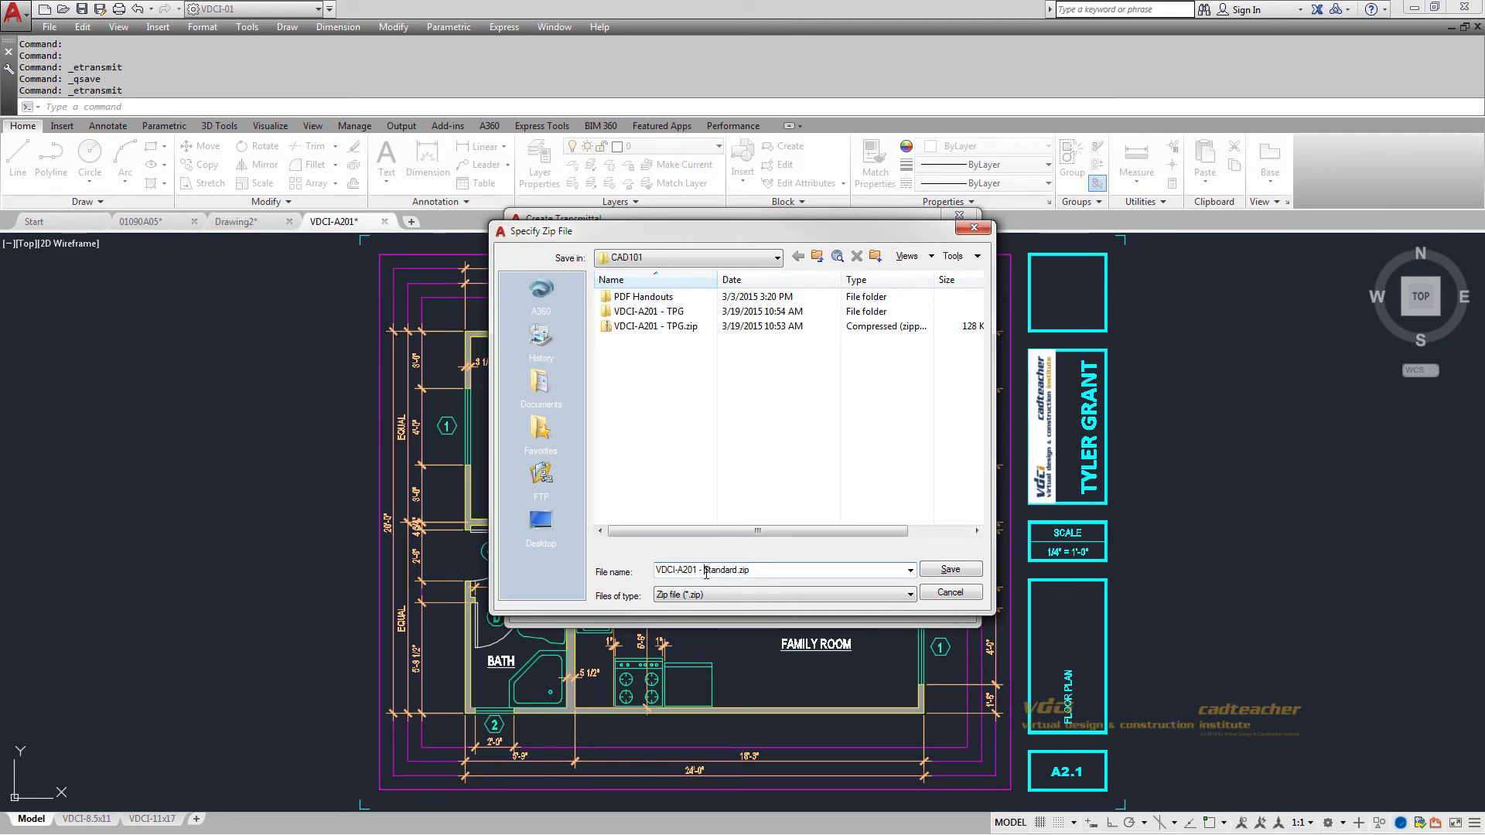
Step: Save the package as VDCI-A201 - TPG.zip in CAD101, replacing the existing file
double_click(717, 570)
type("TPG")
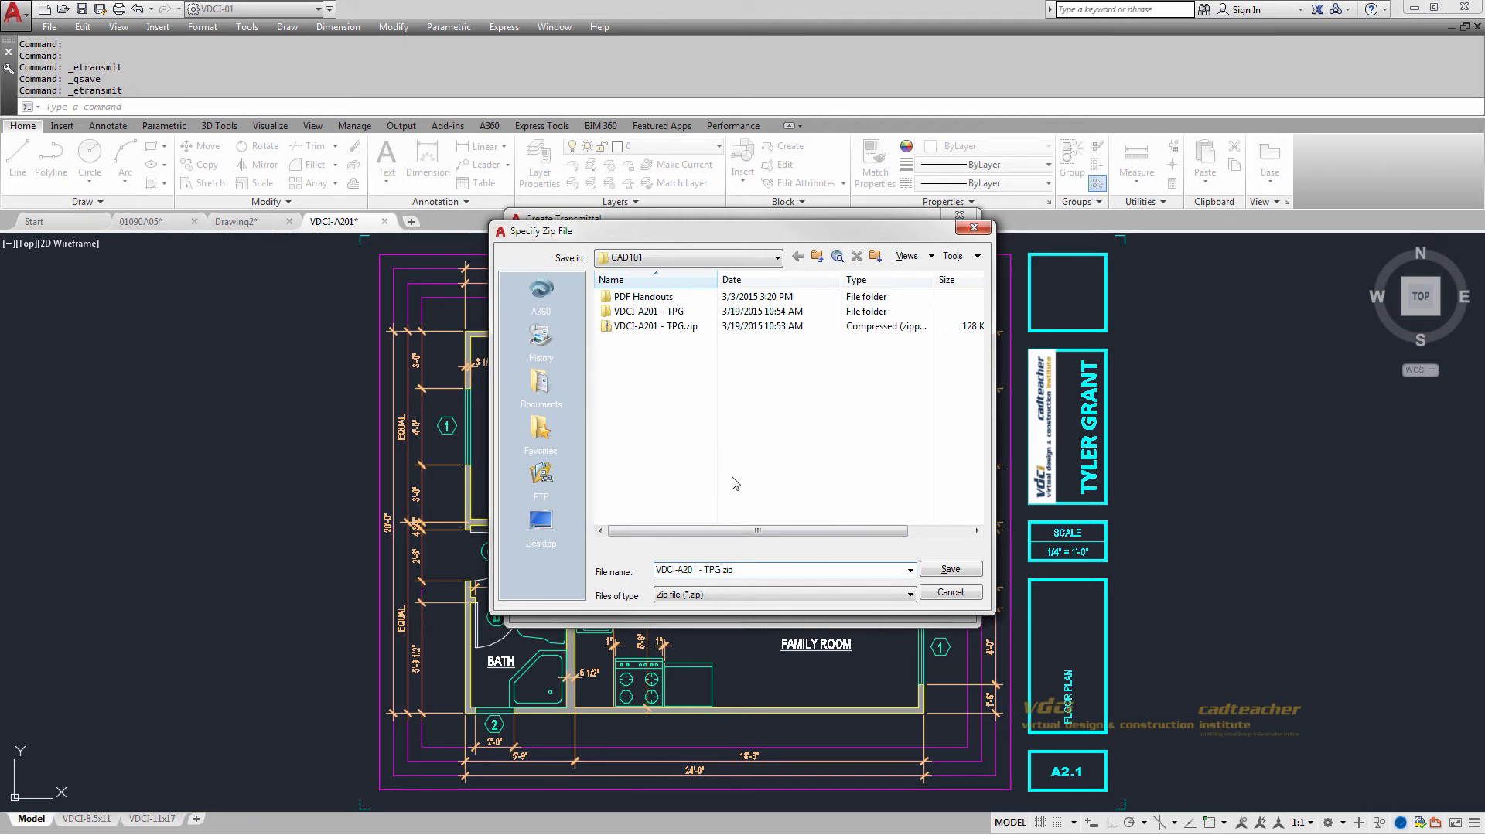
left_click(948, 569)
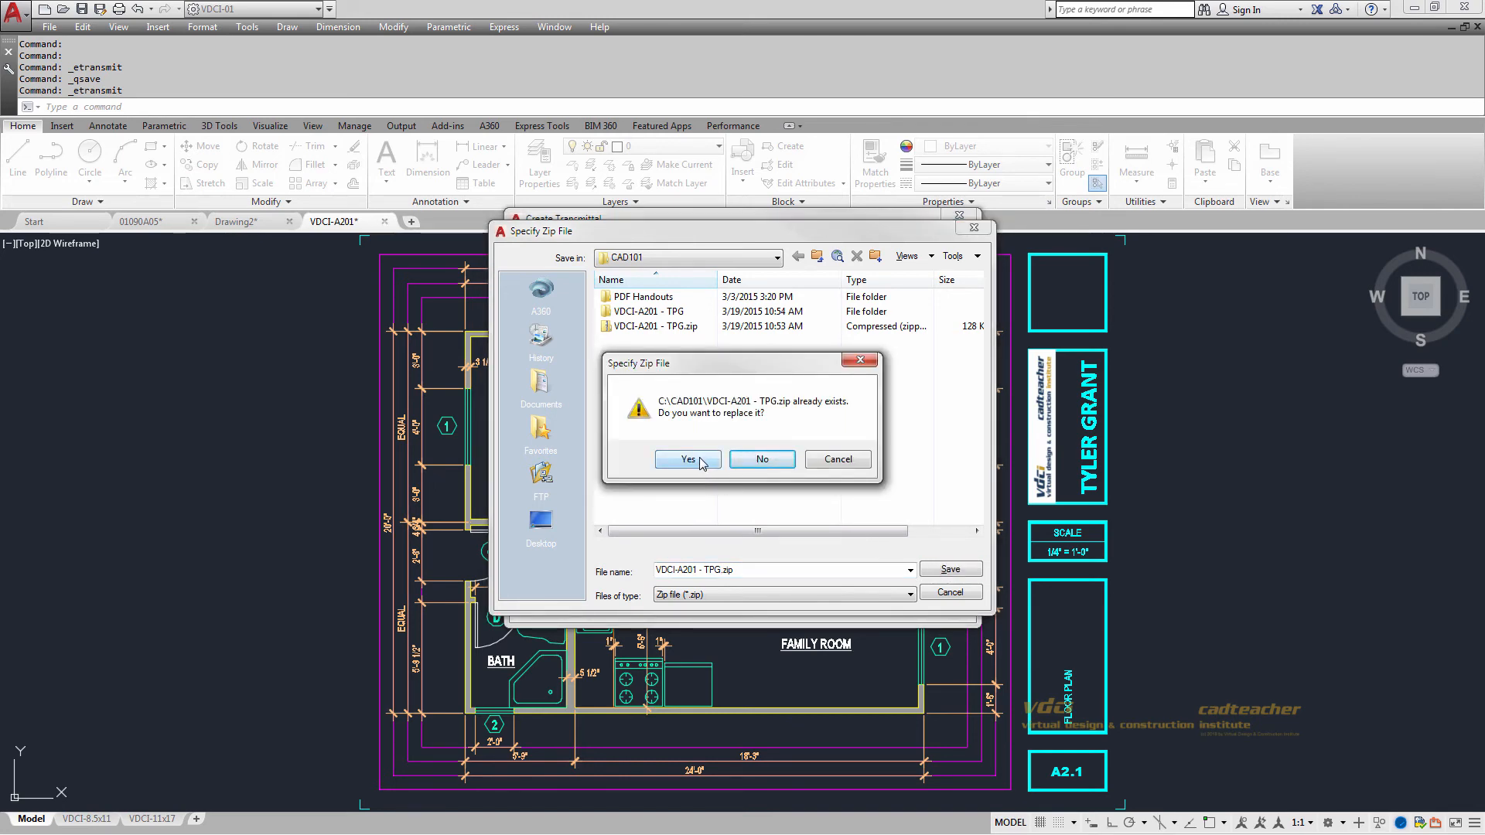
left_click(685, 458)
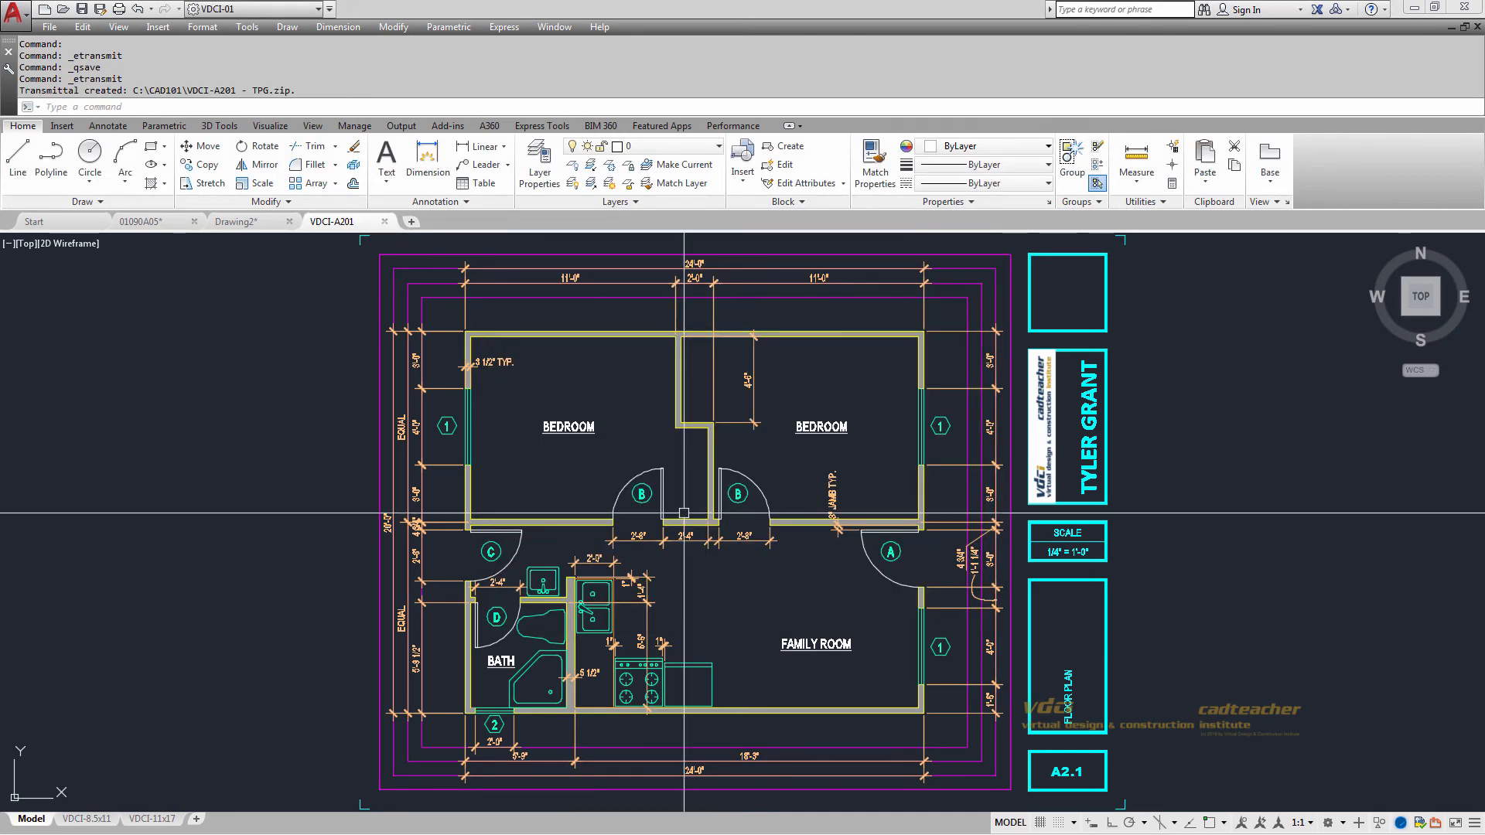